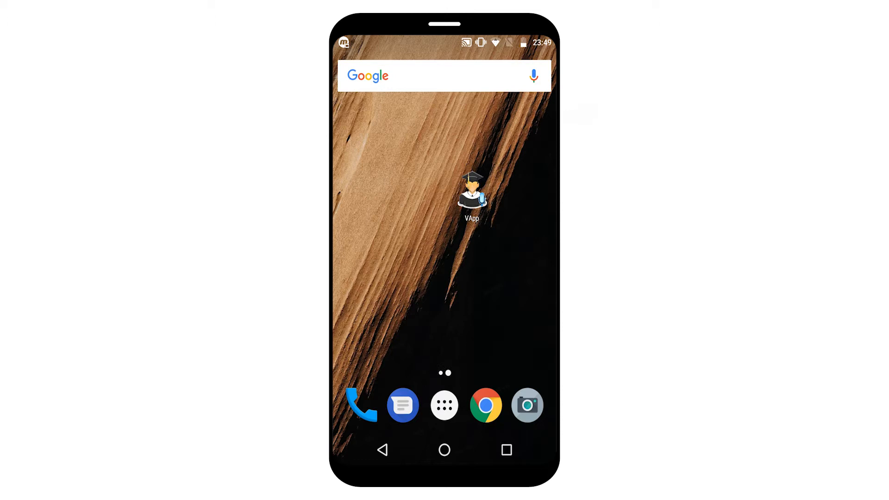
Launch VApp, sign in as user 106 by voice, and start Google speech input for the option menu
{"action": "left_click", "coordinate": [472, 195]}
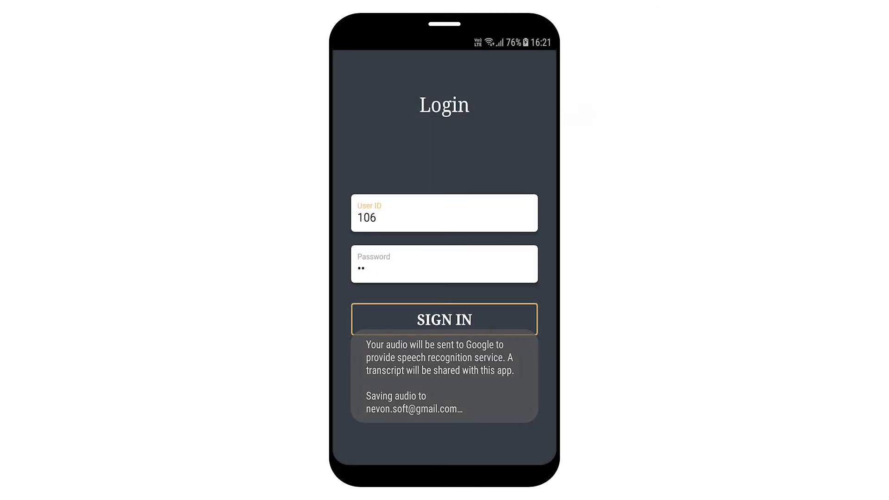
{"action": "left_click", "coordinate": [444, 218]}
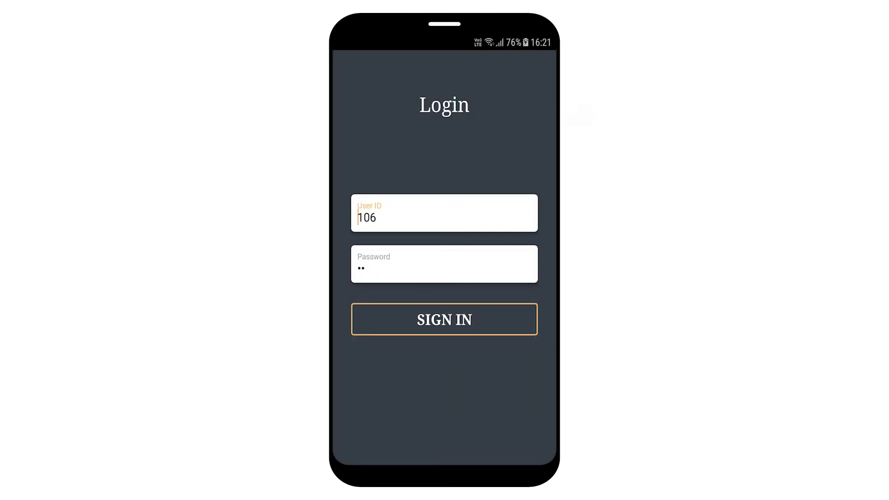
{"action": "left_click", "coordinate": [444, 319]}
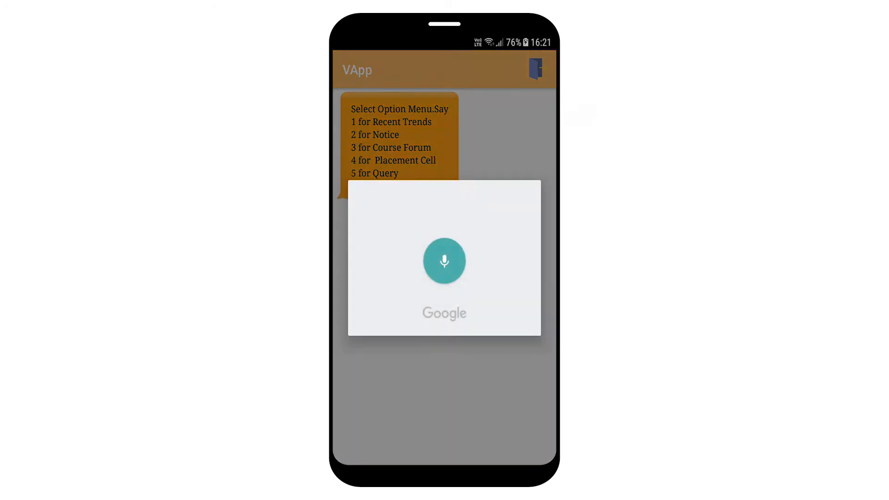
{"action": "left_click", "coordinate": [444, 261]}
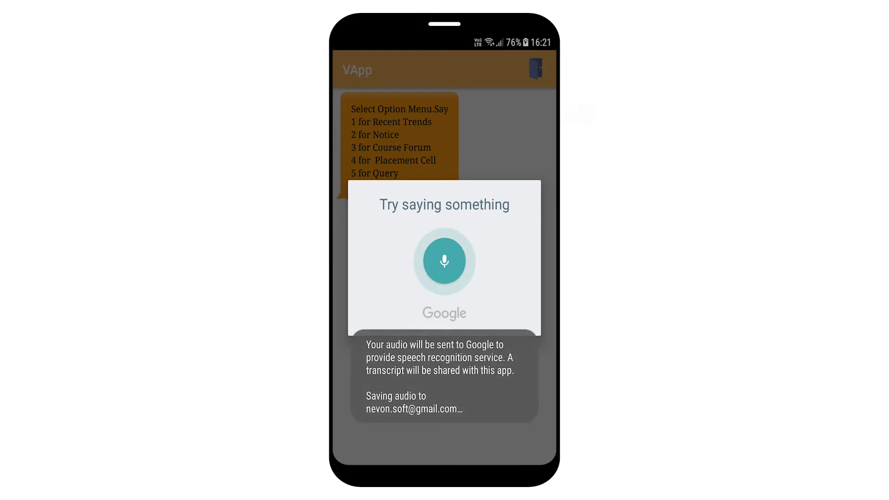